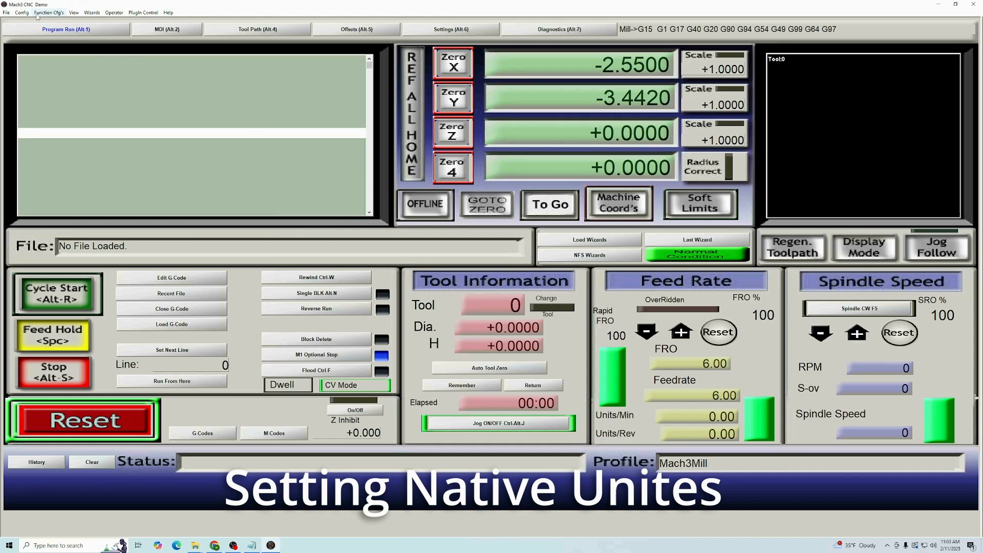
# Step: Set Mach3's native setup units to inches via Config > Select Native Units
pyautogui.click(22, 12)
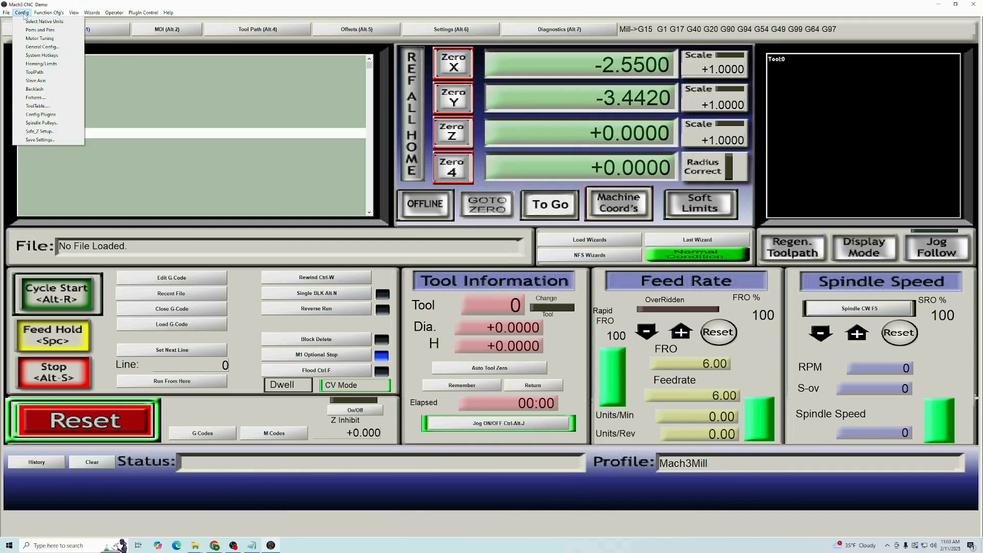
pyautogui.moveTo(44, 21)
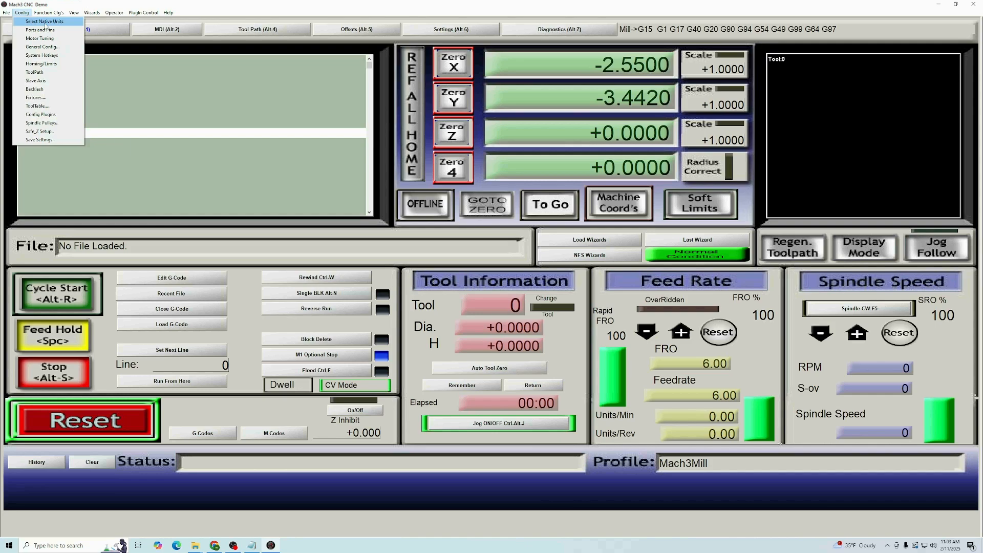
pyautogui.click(43, 21)
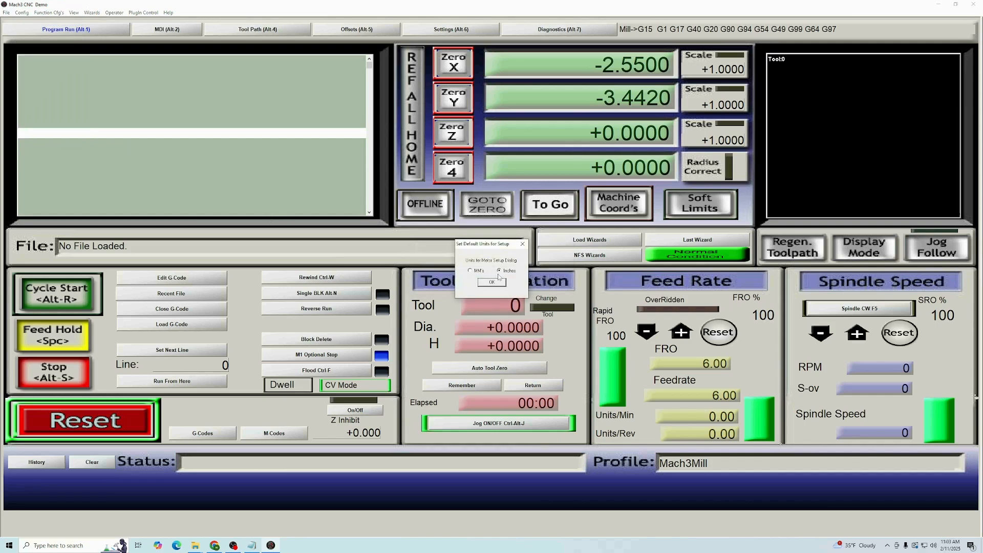
pyautogui.click(491, 283)
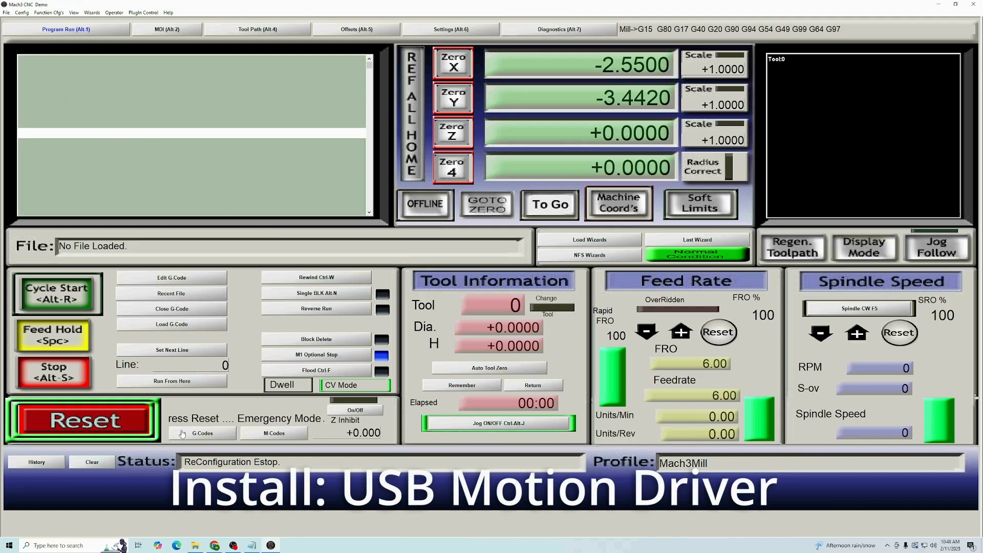
# Step: Download the RnRMotion.dll USB Motion Driver from the board's product page and view the blocked-download options
pyautogui.click(82, 419)
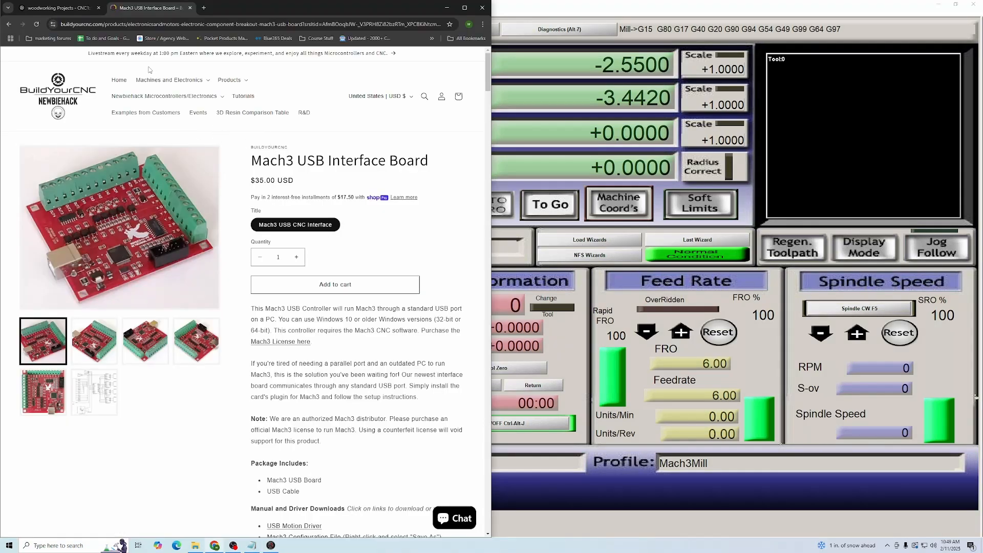
pyautogui.scroll(-3)
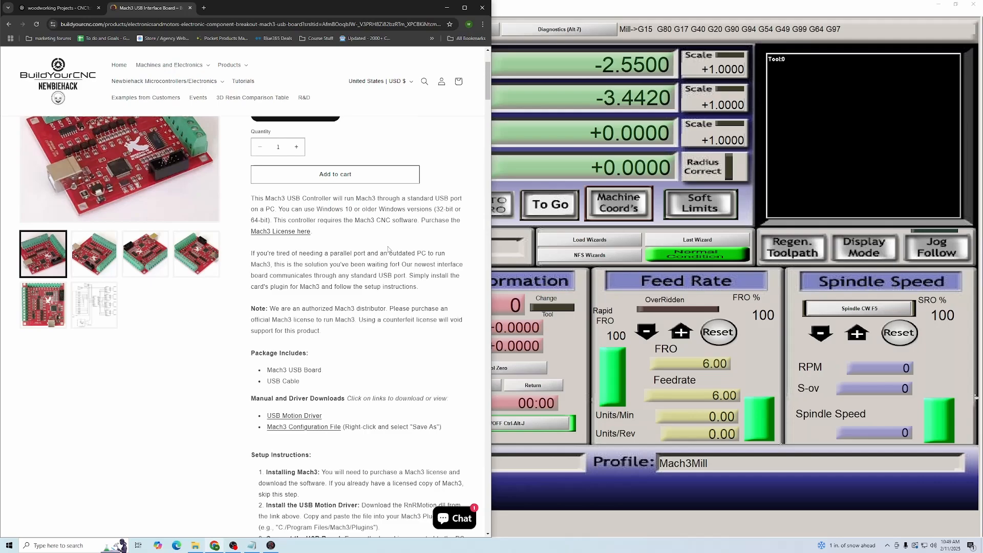
pyautogui.scroll(-3)
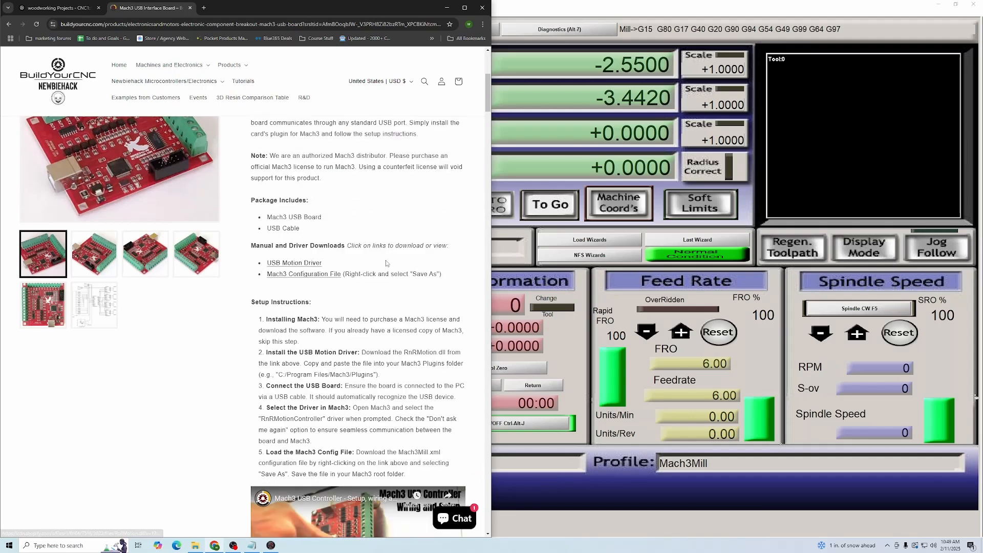
pyautogui.click(294, 263)
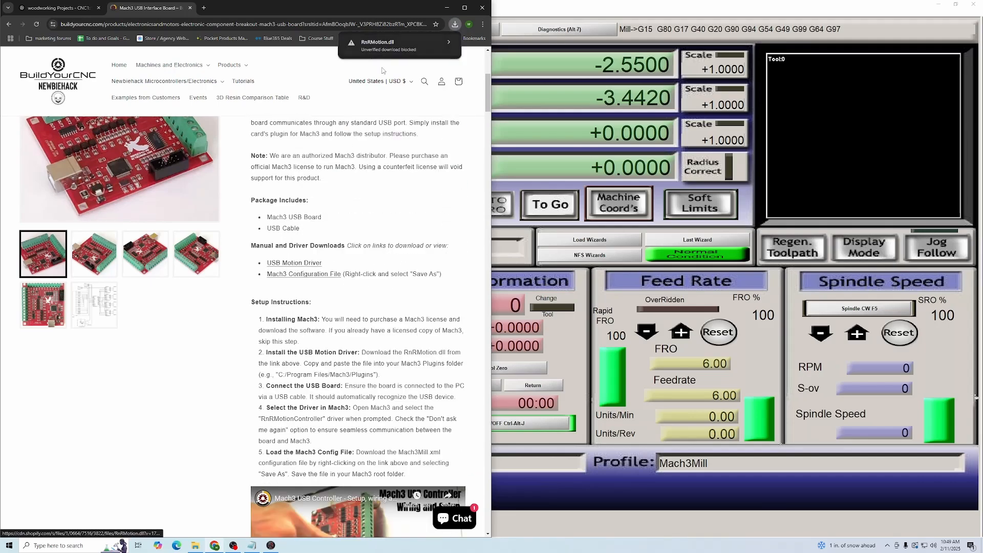
pyautogui.click(448, 42)
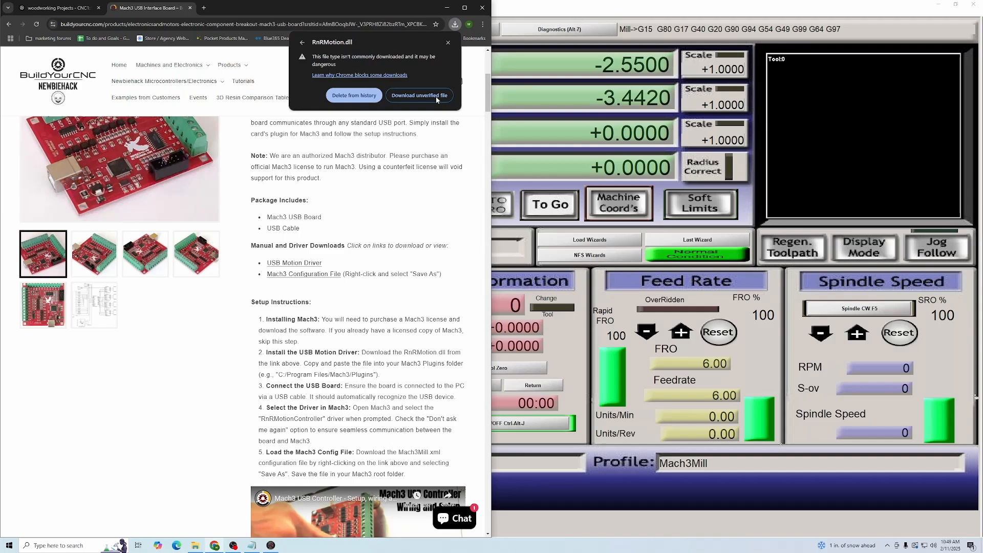
# Step: Keep the RnRMotion.dll download and copy it into C:\Mach3\Plugins
pyautogui.click(419, 95)
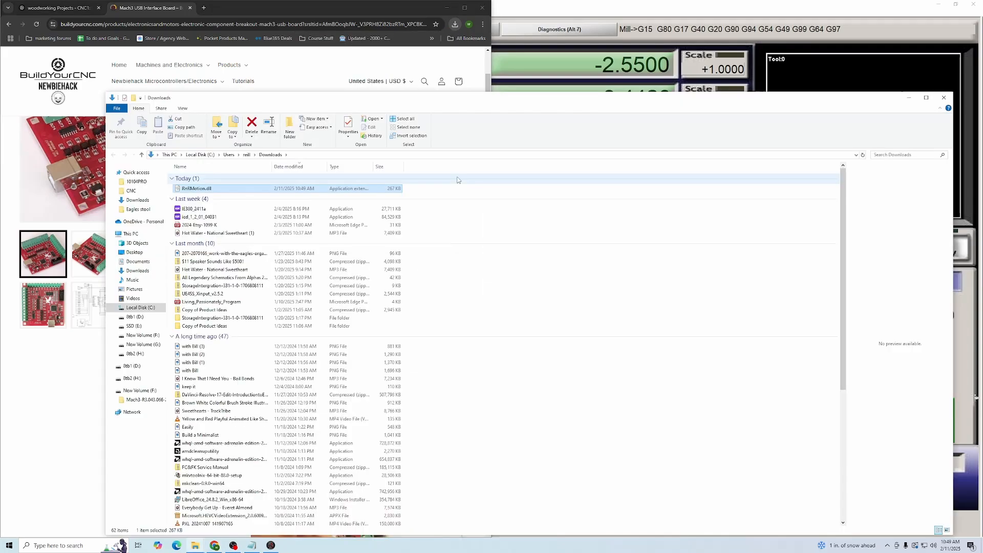
pyautogui.rightClick(196, 189)
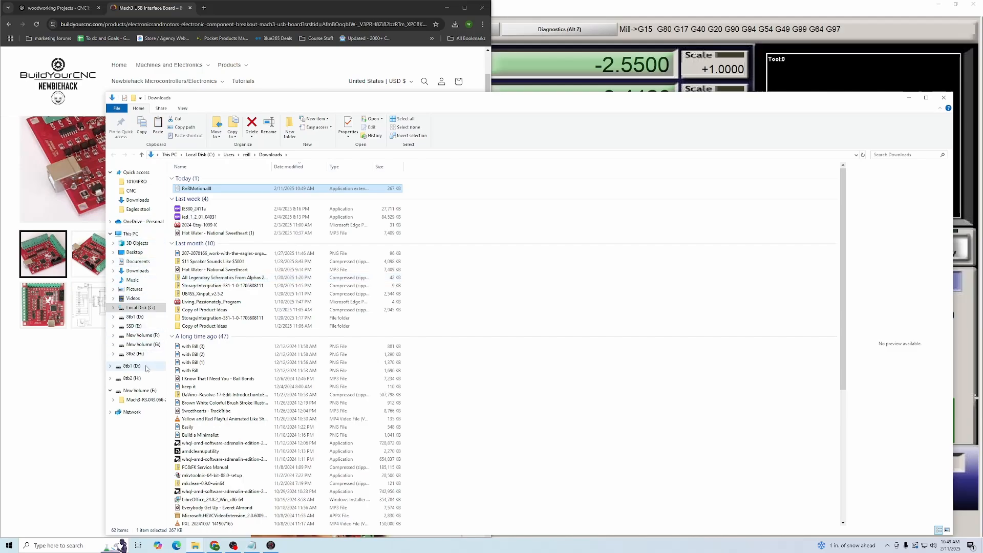
pyautogui.click(131, 307)
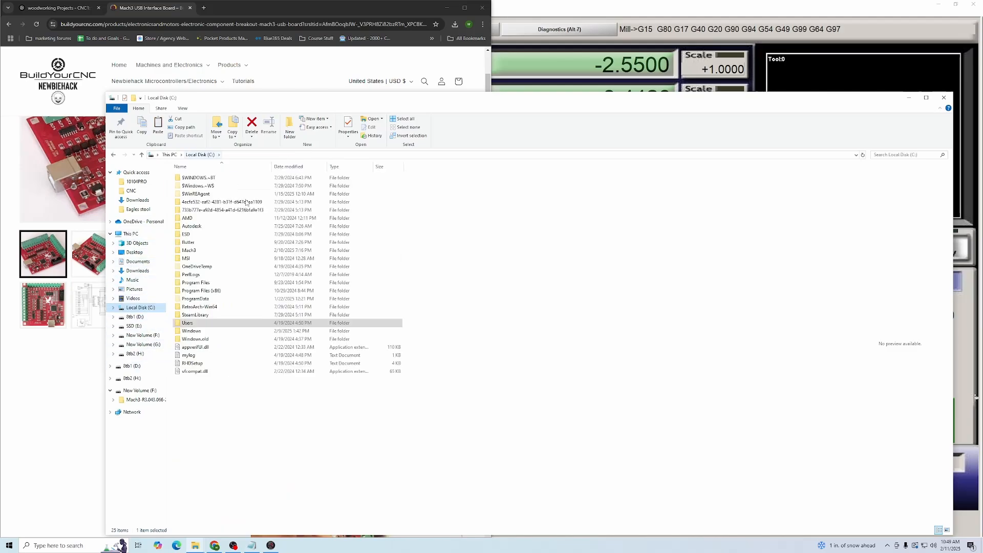
pyautogui.moveTo(136, 311)
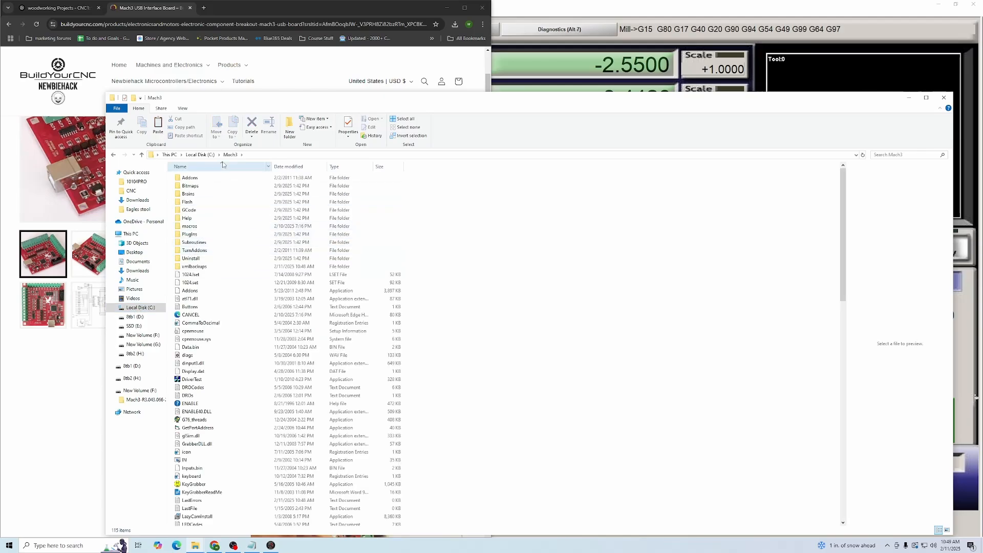
pyautogui.doubleClick(190, 234)
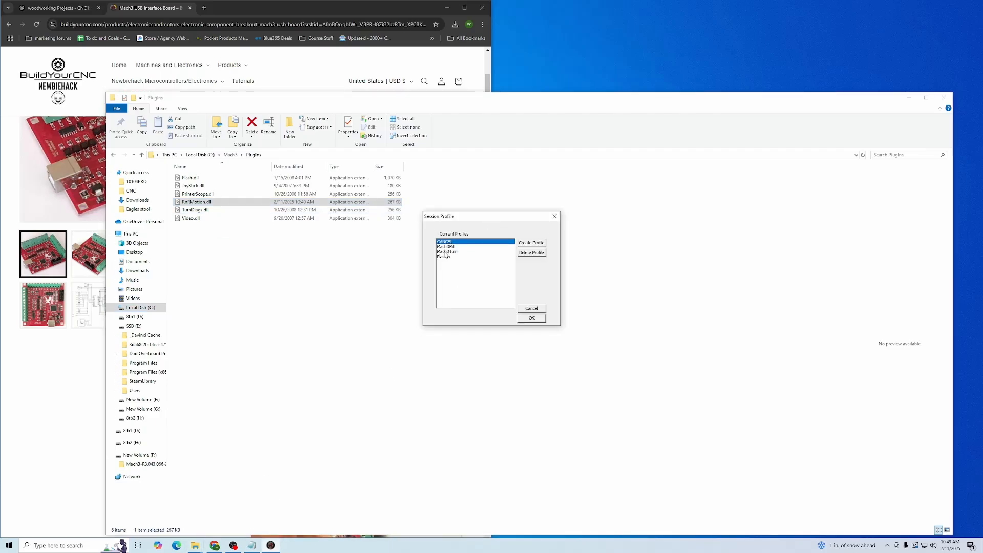
# Step: Start the Mach3Mill profile with RnRMotionController/ECO-V2.0 as the motion hardware plugin
pyautogui.click(532, 318)
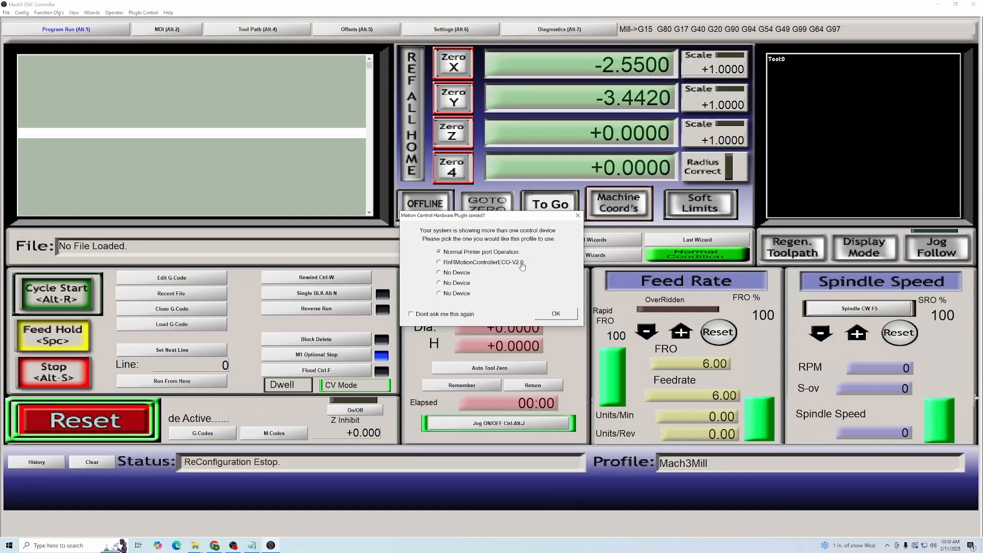
pyautogui.click(439, 262)
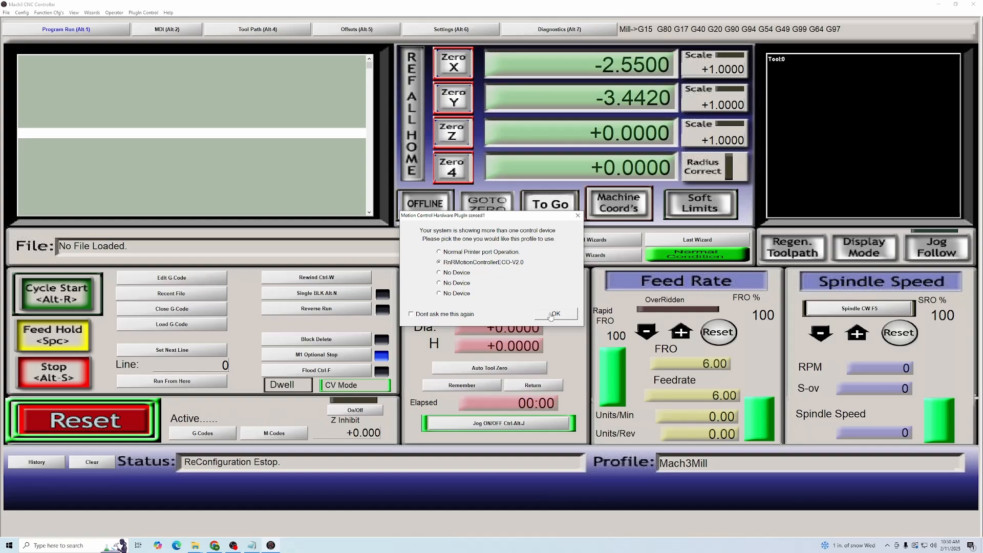
pyautogui.click(554, 314)
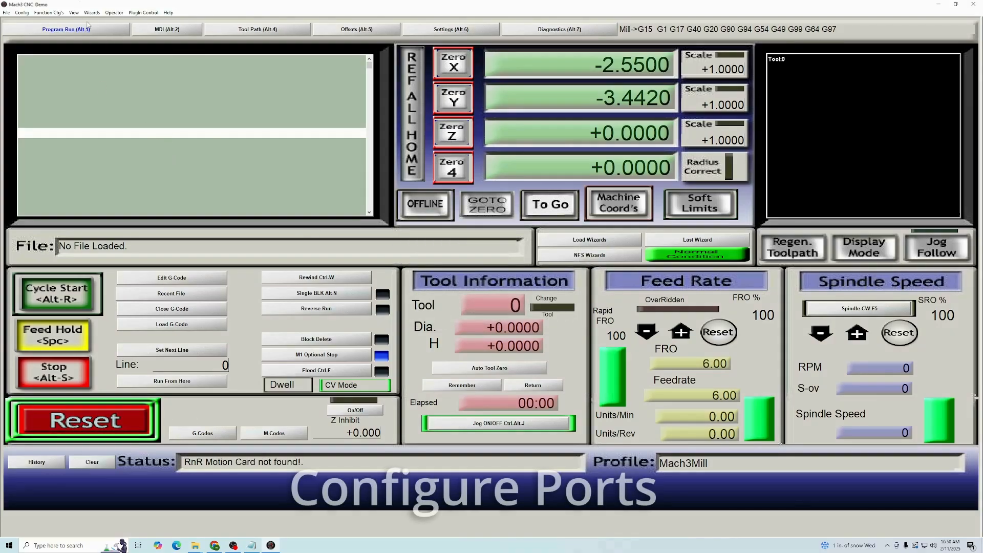
# Step: In Ports and Pins Motor Outputs, map X, Y, Z step/dir pins to 2/3, 4/5 and 6/7
pyautogui.click(21, 13)
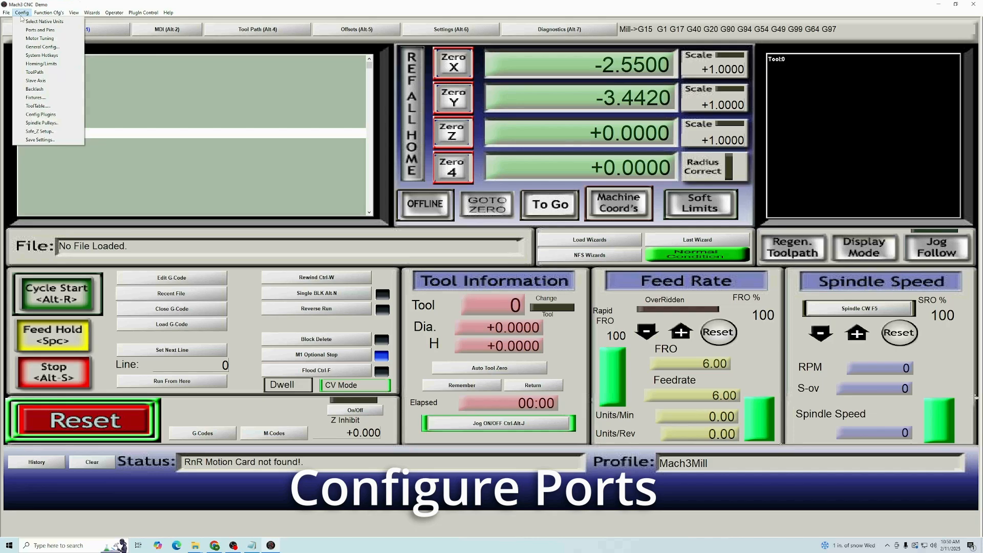
pyautogui.click(40, 29)
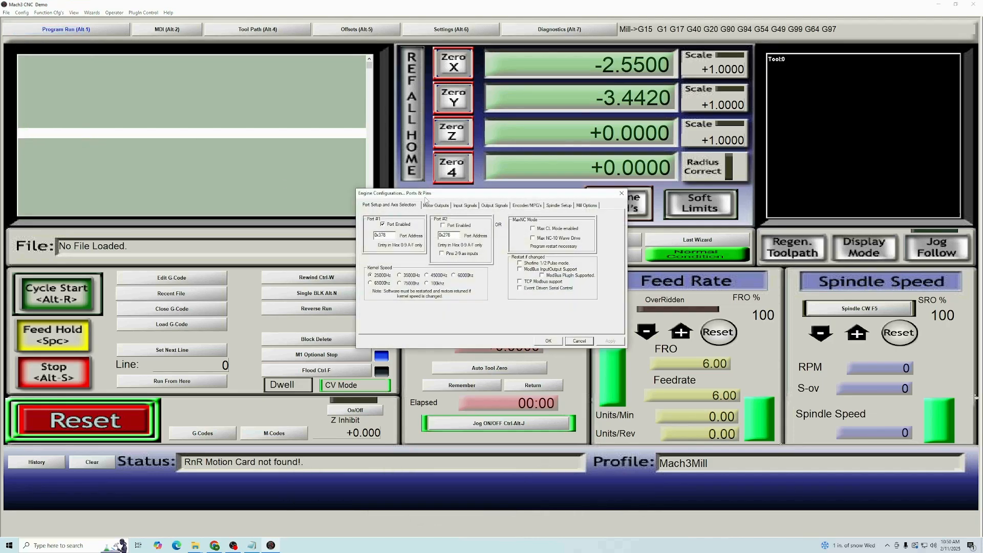
pyautogui.click(435, 205)
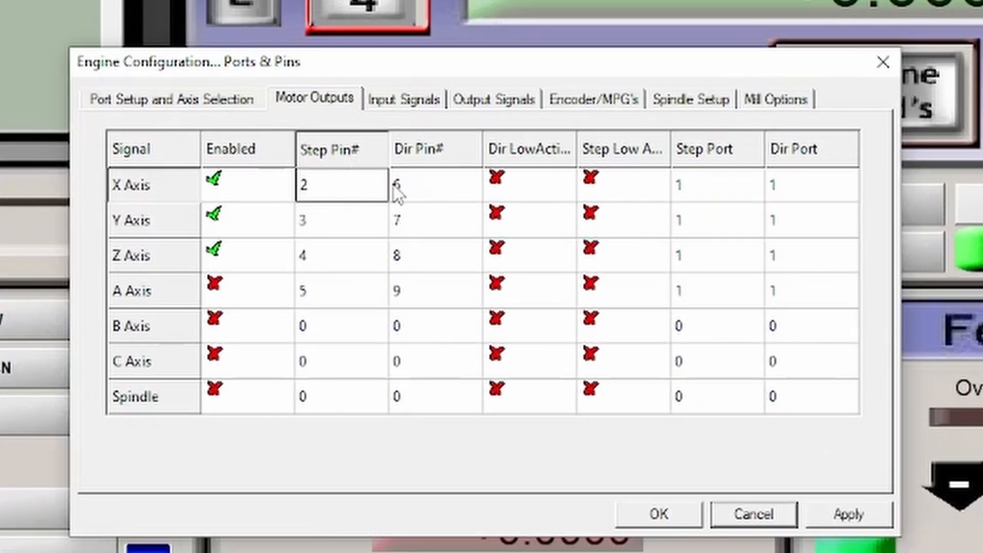
pyautogui.click(342, 219)
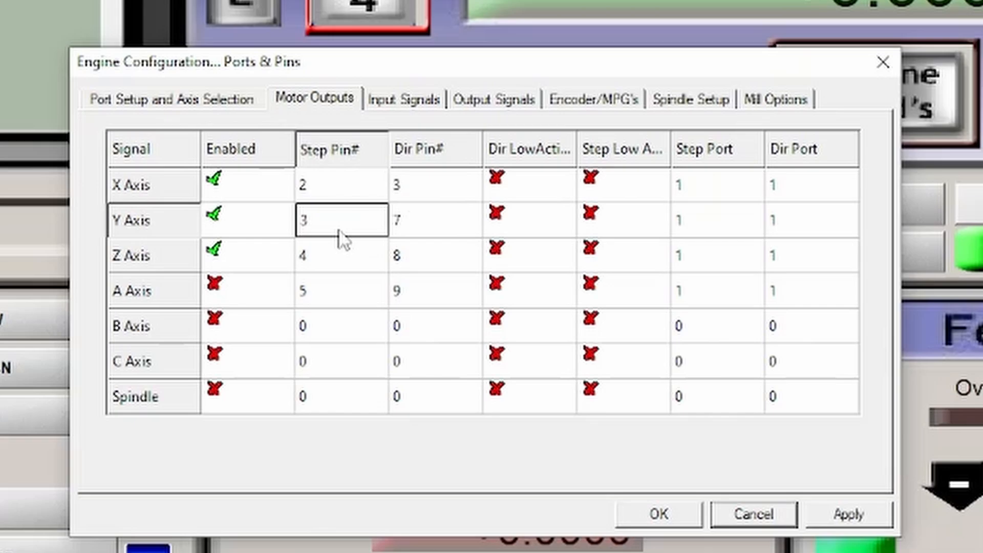
pyautogui.write('4')
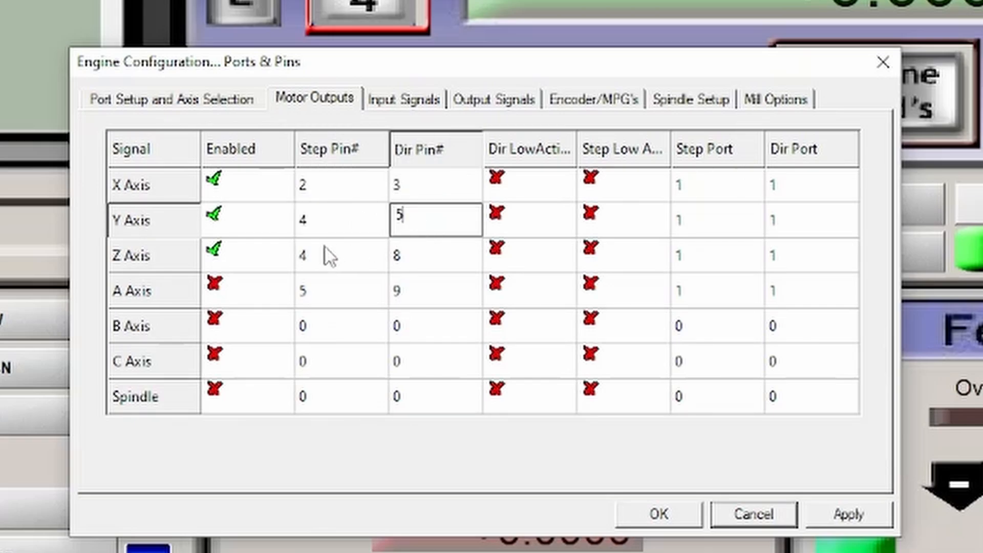
pyautogui.click(341, 255)
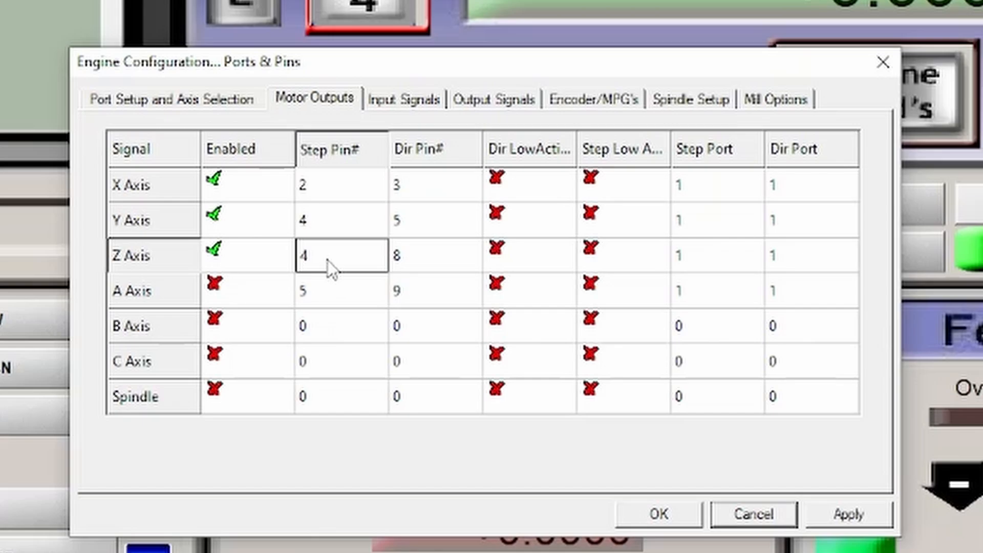
pyautogui.click(434, 255)
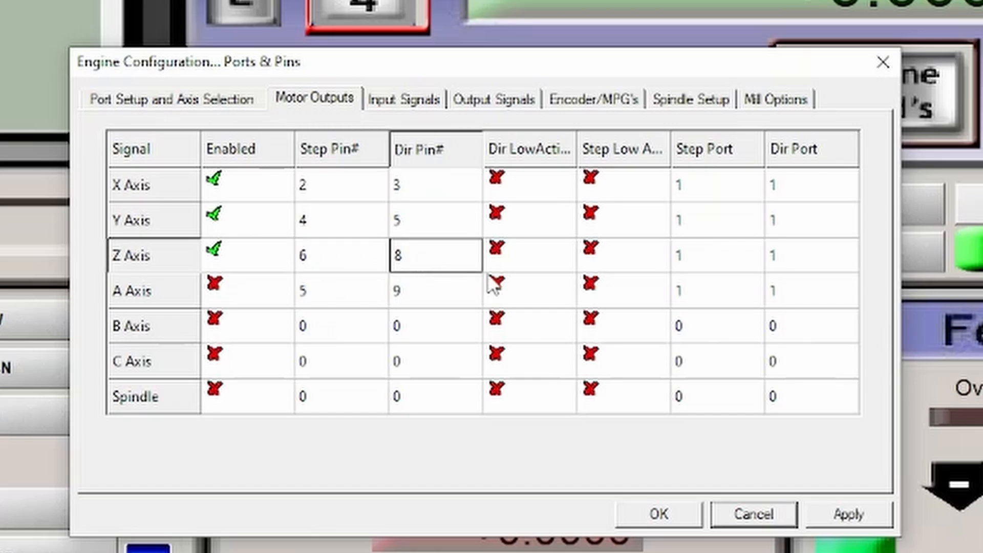
pyautogui.write('7')
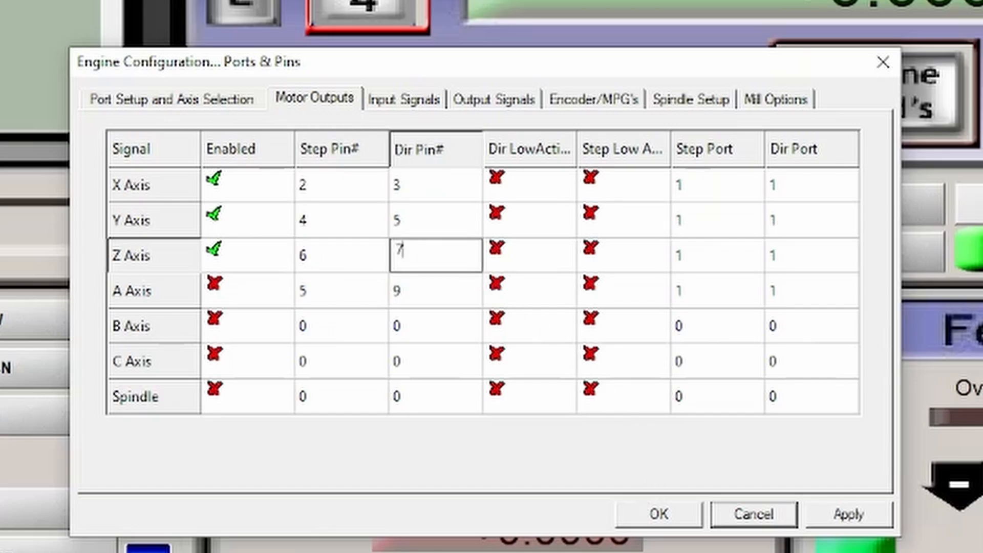
pyautogui.moveTo(586, 122)
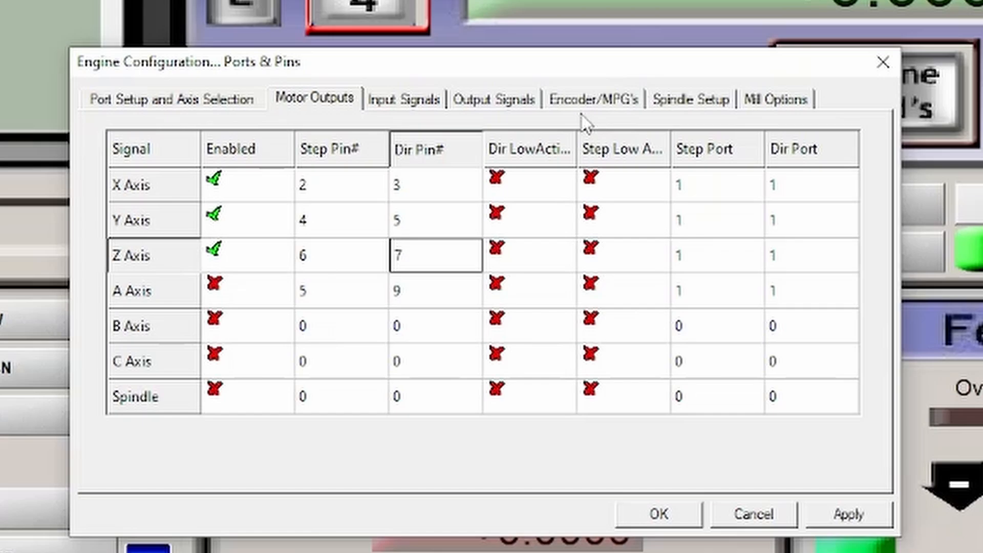
pyautogui.moveTo(403, 295)
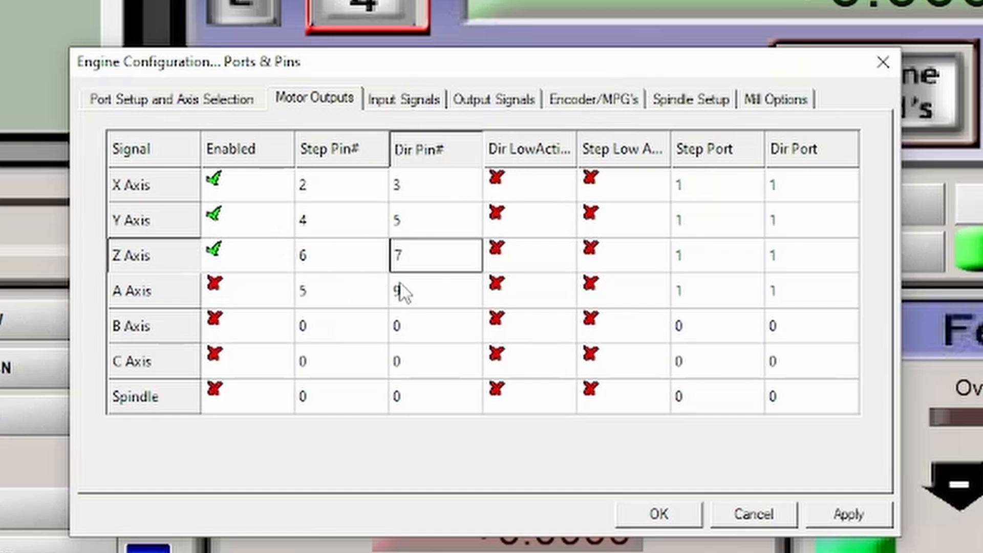
pyautogui.moveTo(520, 160)
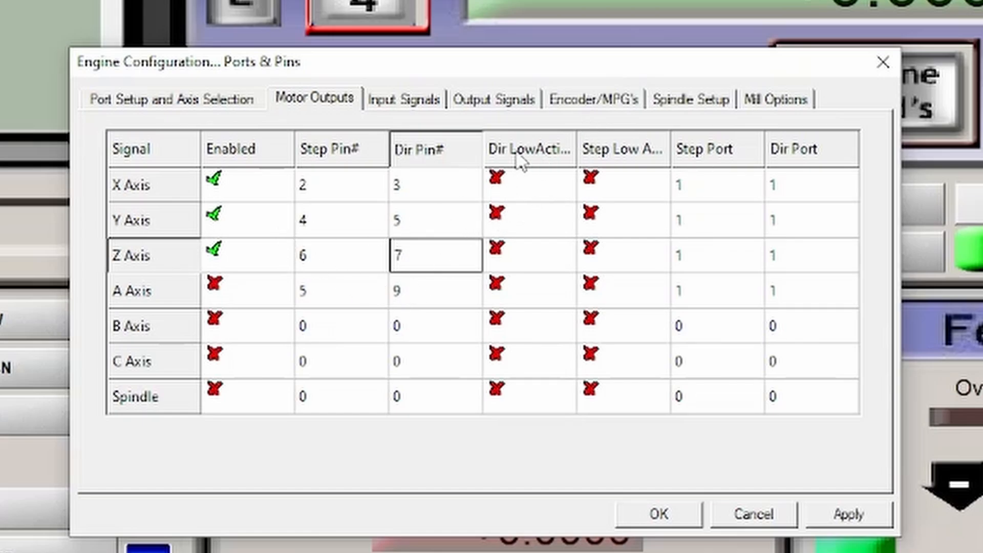
pyautogui.moveTo(627, 107)
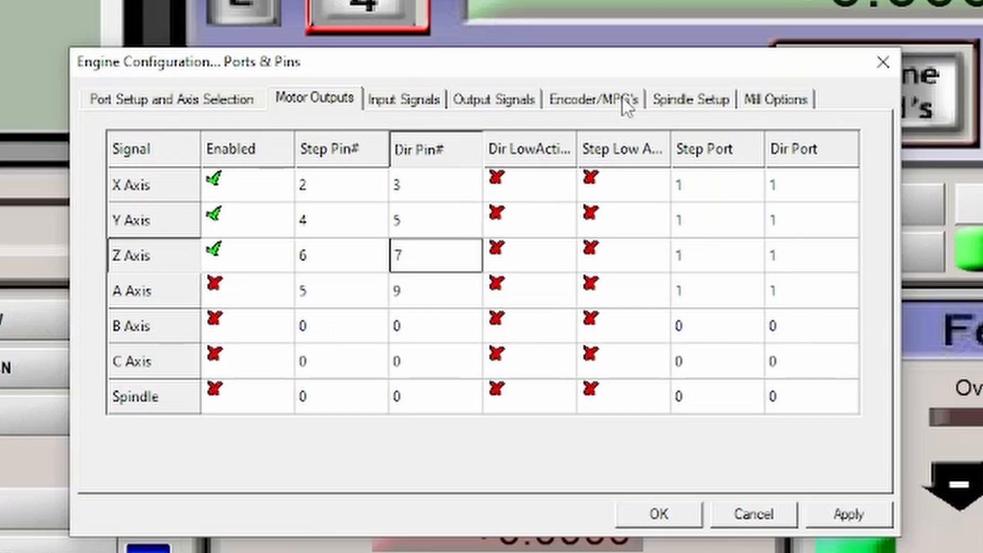
pyautogui.moveTo(505, 210)
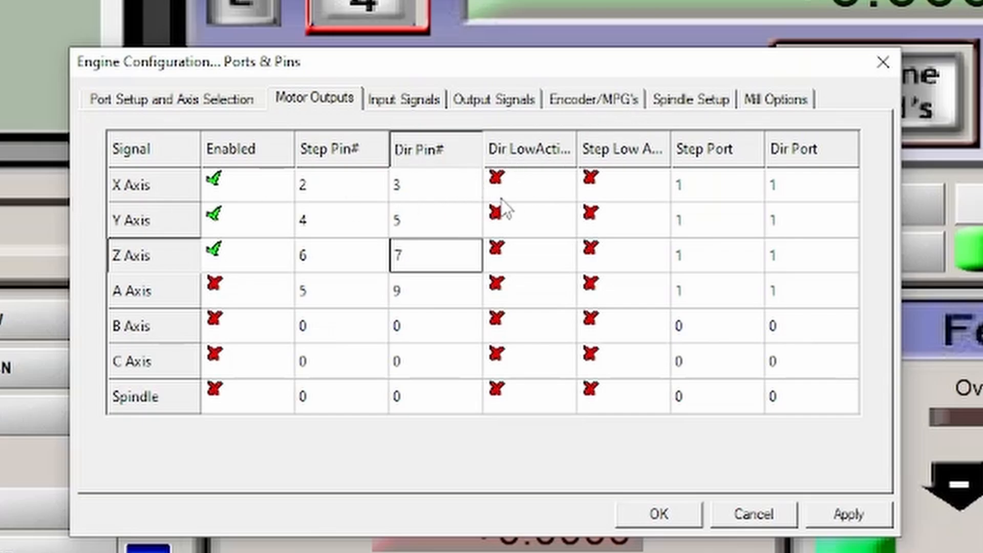
pyautogui.moveTo(511, 198)
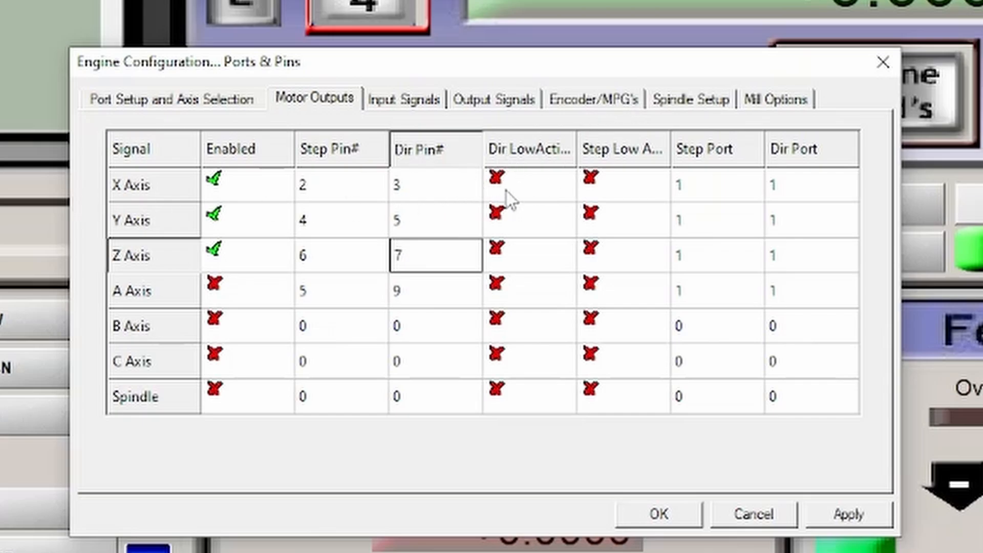
pyautogui.moveTo(520, 194)
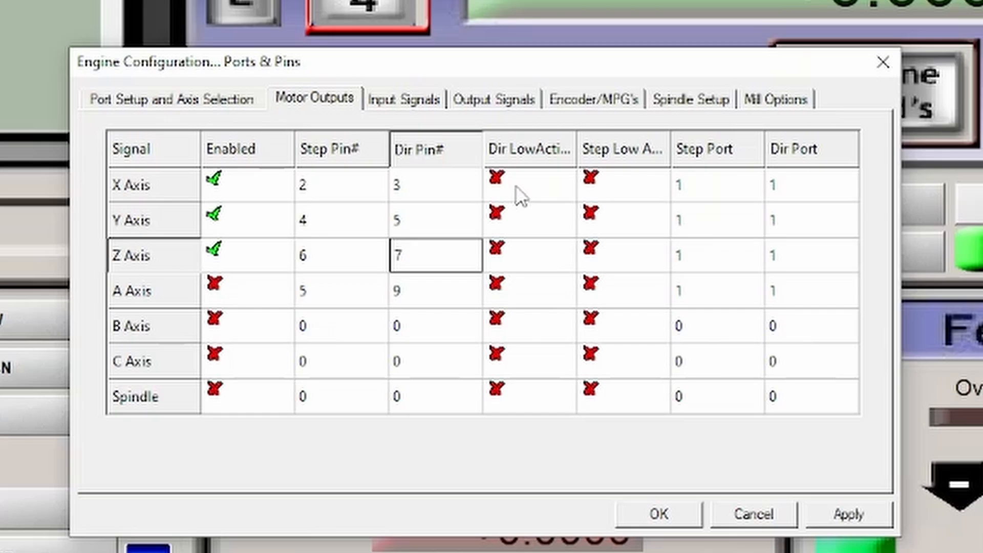
pyautogui.moveTo(582, 331)
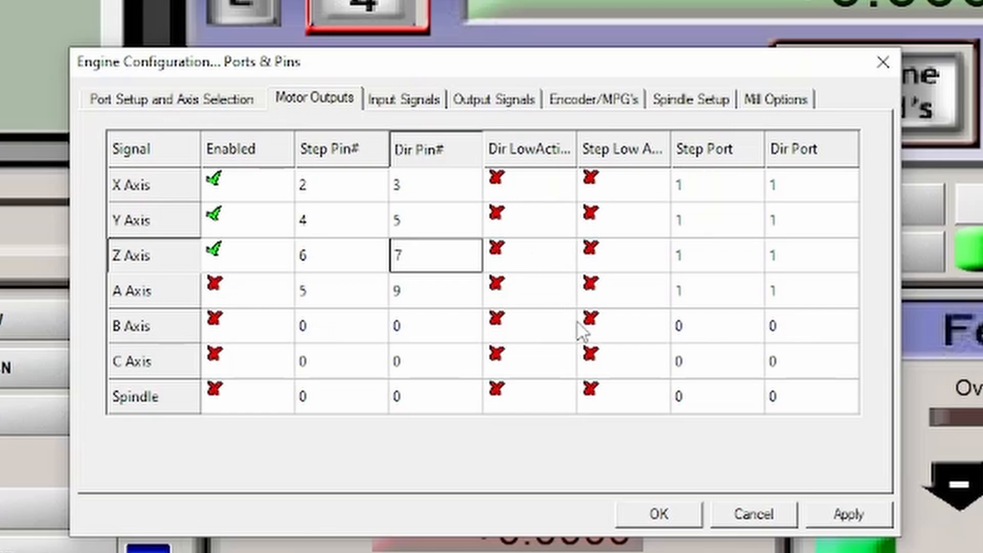
pyautogui.moveTo(413, 50)
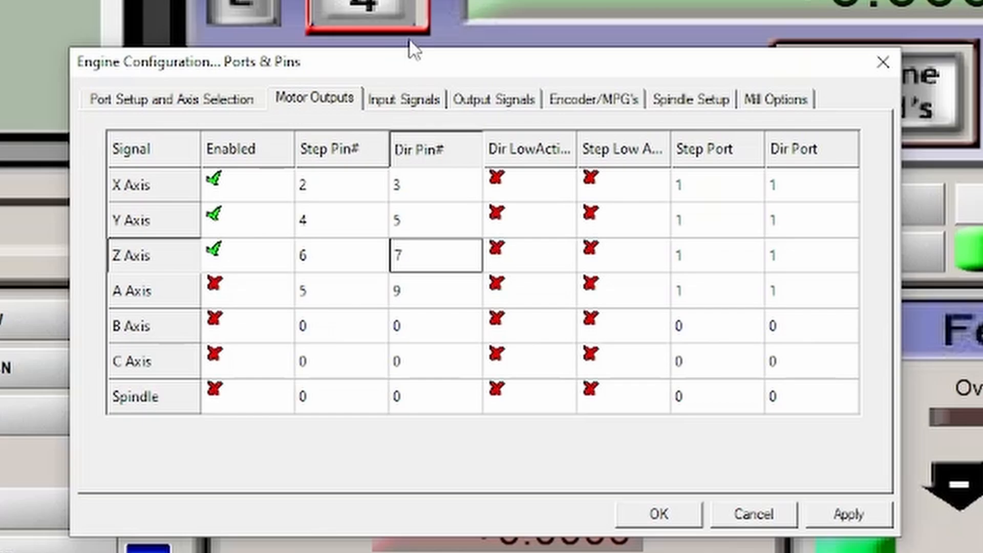
# Step: On Input Signals, set the EStop input to port 3, pin 1
pyautogui.click(404, 99)
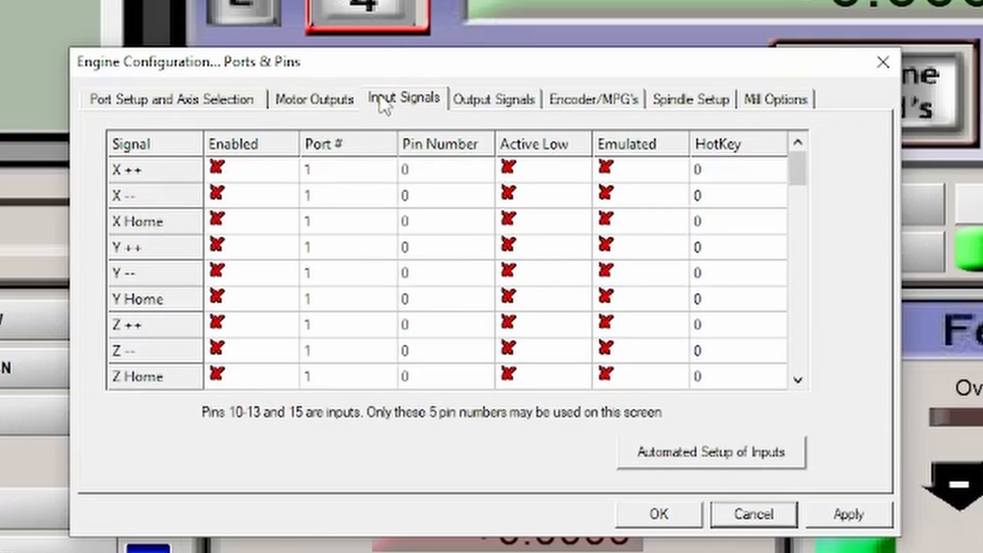
pyautogui.moveTo(583, 242)
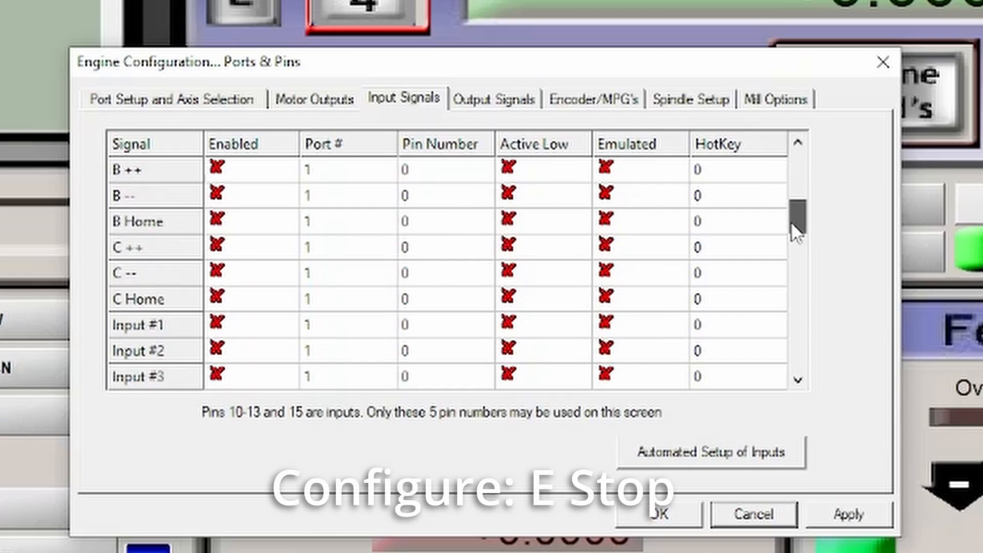
pyautogui.scroll(-3)
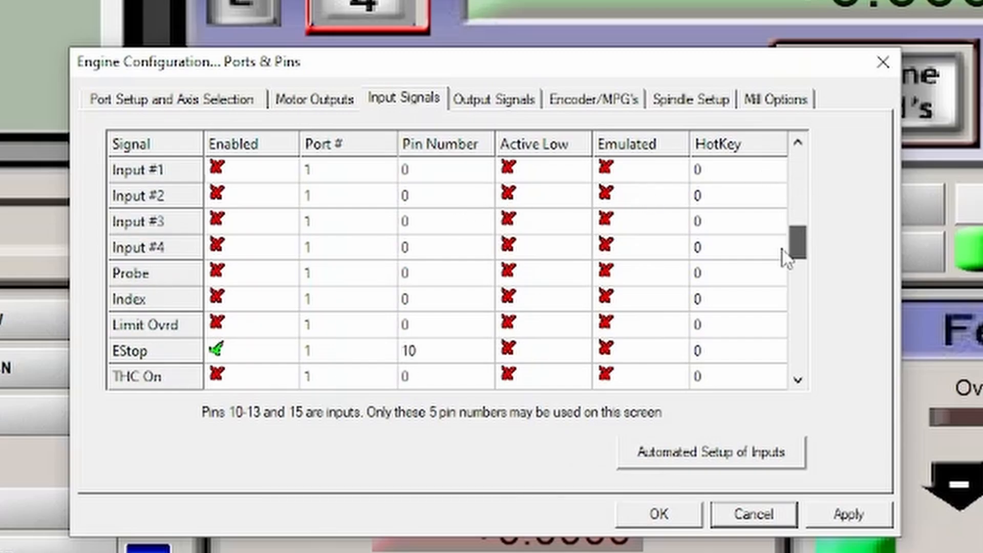
pyautogui.scroll(-3)
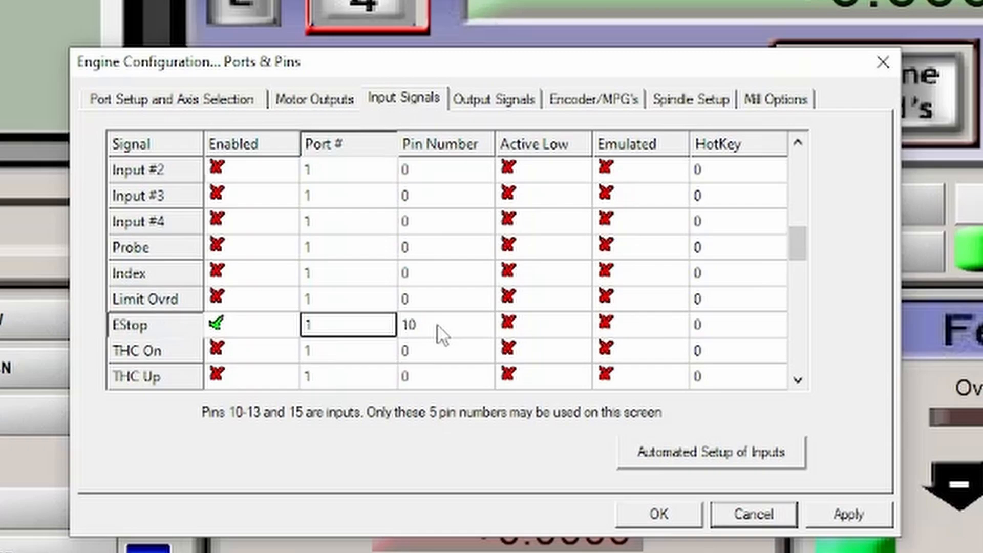
pyautogui.moveTo(373, 299)
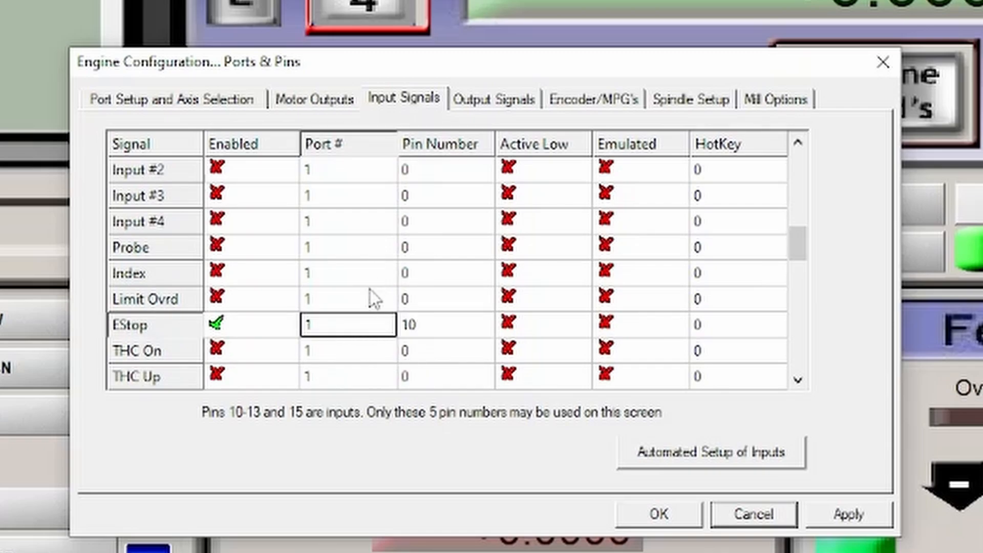
pyautogui.write('3')
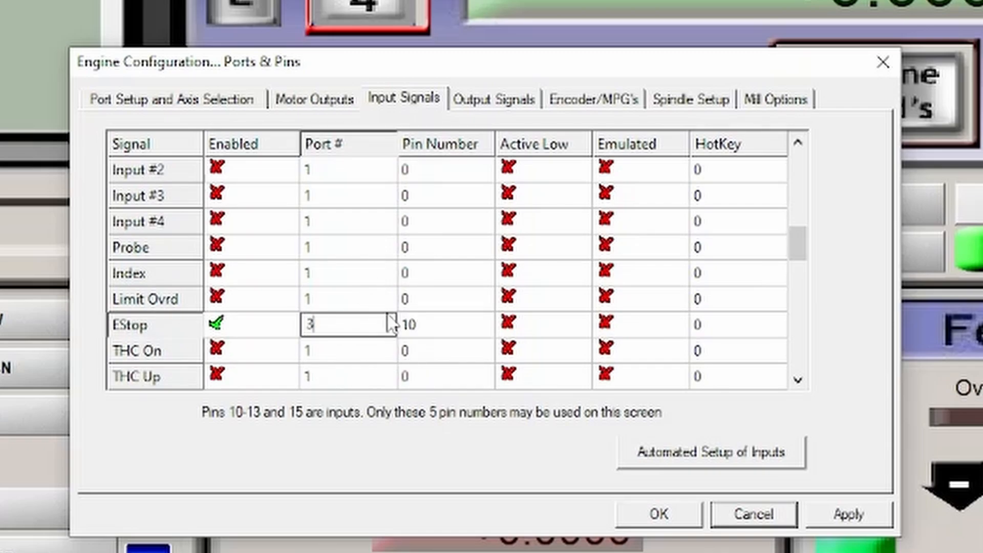
pyautogui.click(443, 325)
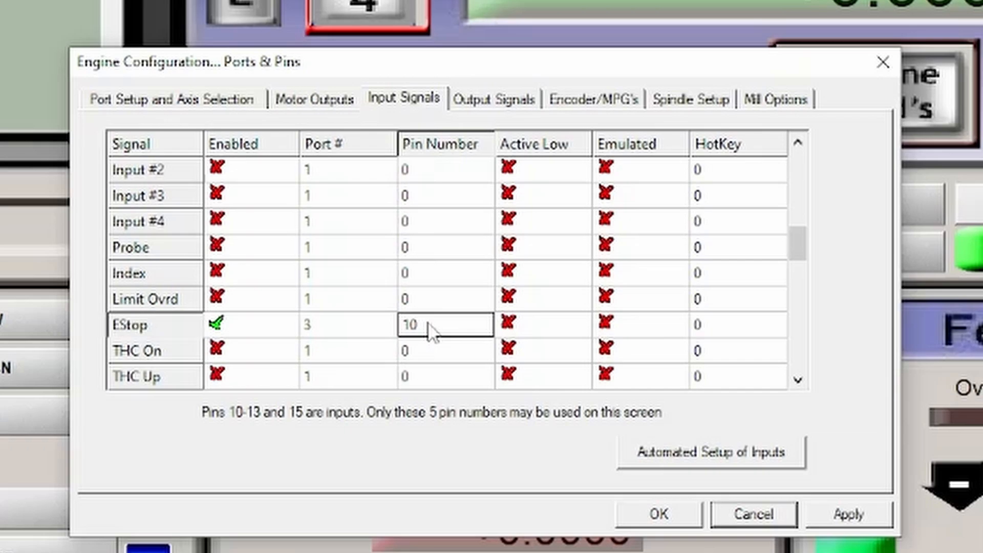
pyautogui.write('1')
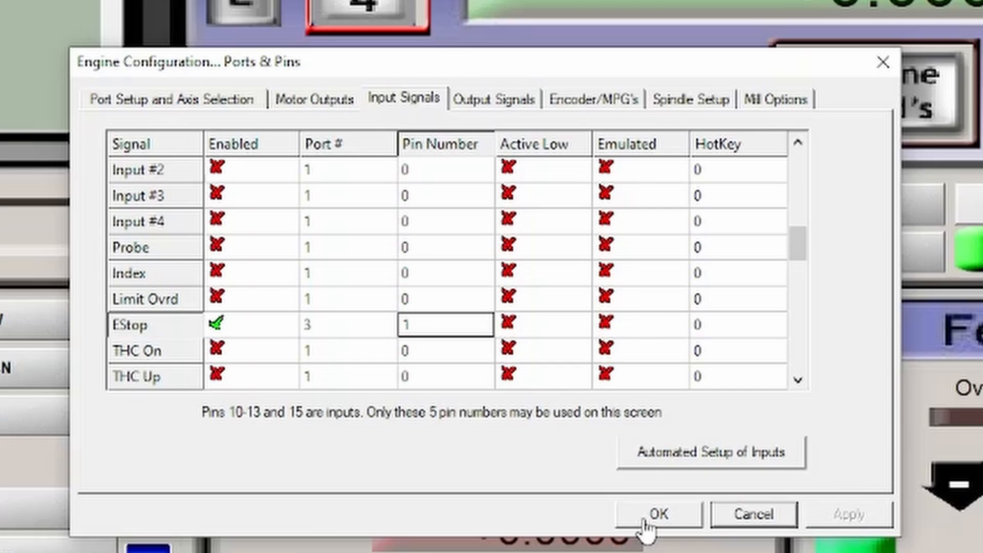
pyautogui.moveTo(434, 478)
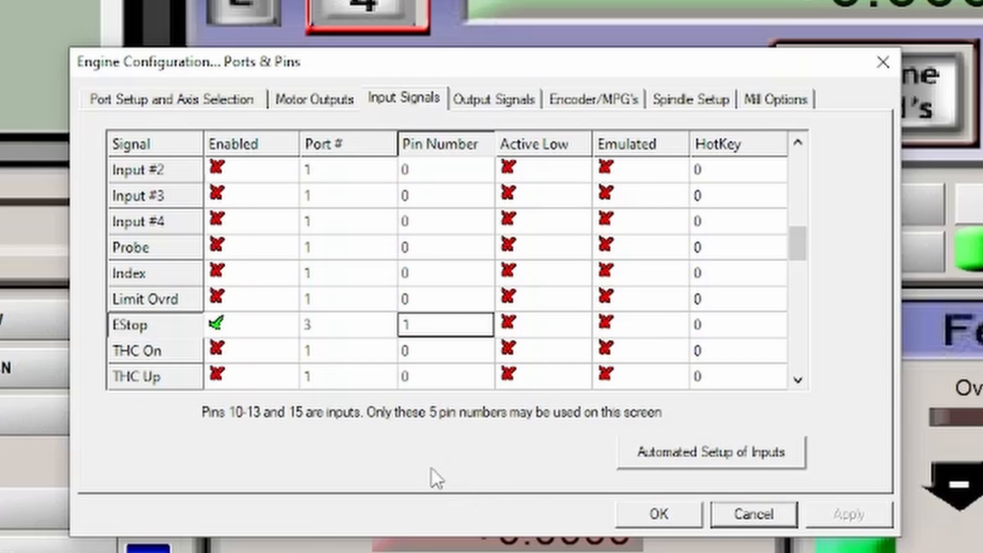
pyautogui.moveTo(605, 543)
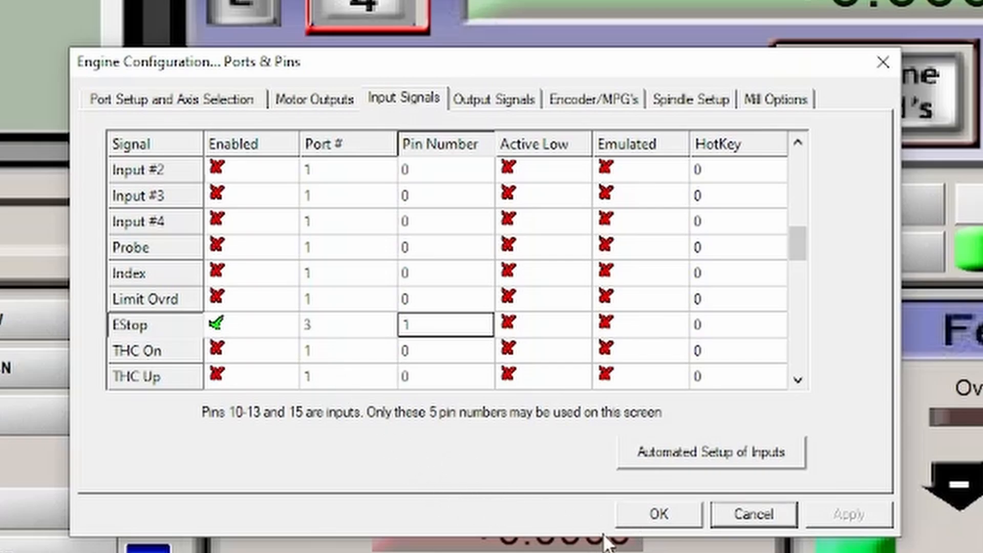
# Step: Save Ports and Pins, then set X-axis velocity to 100 in Motor Tuning
pyautogui.click(658, 515)
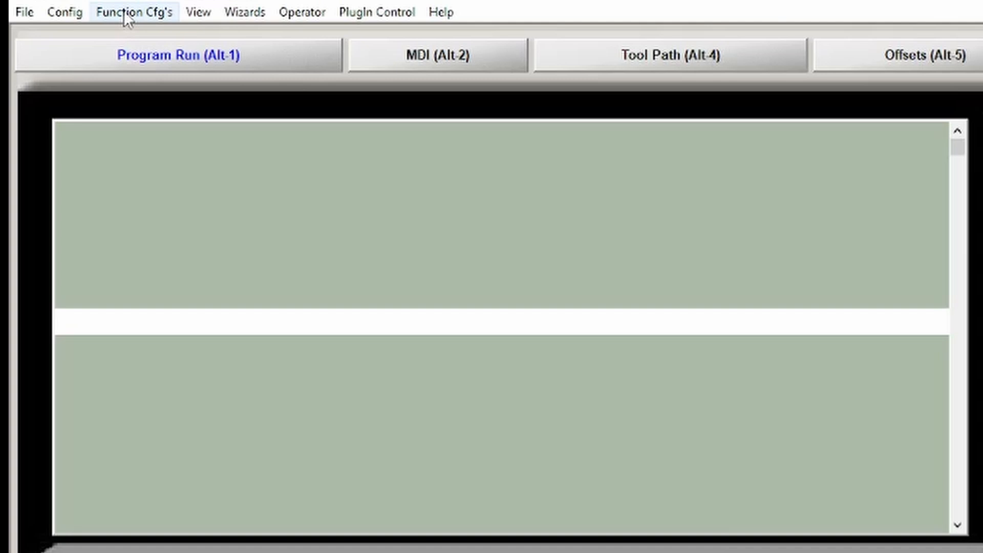
pyautogui.click(65, 11)
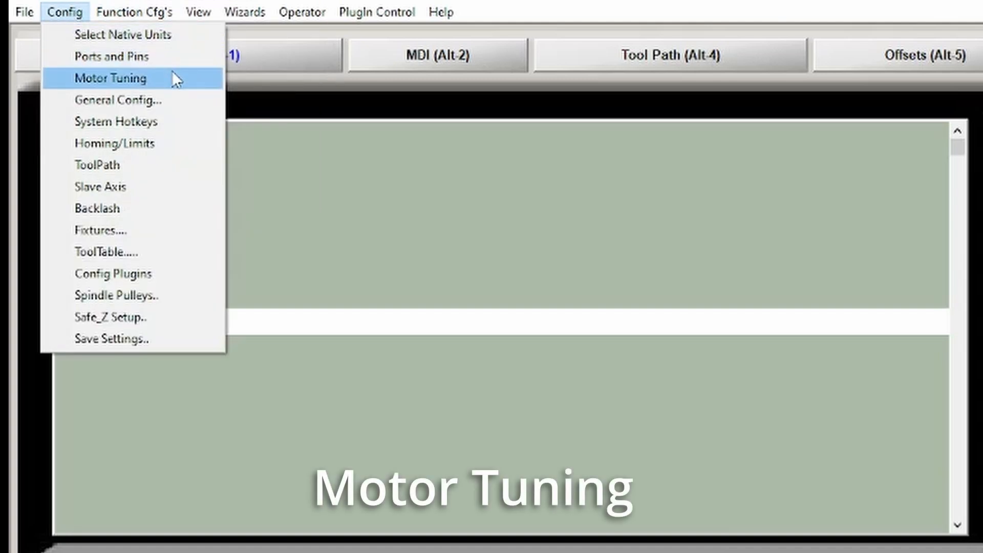
pyautogui.click(112, 78)
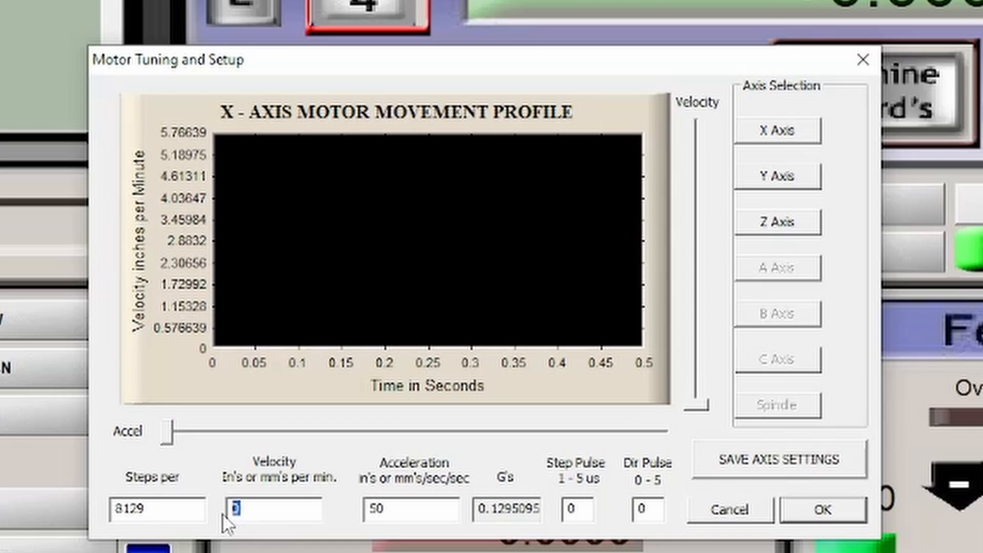
pyautogui.write('100')
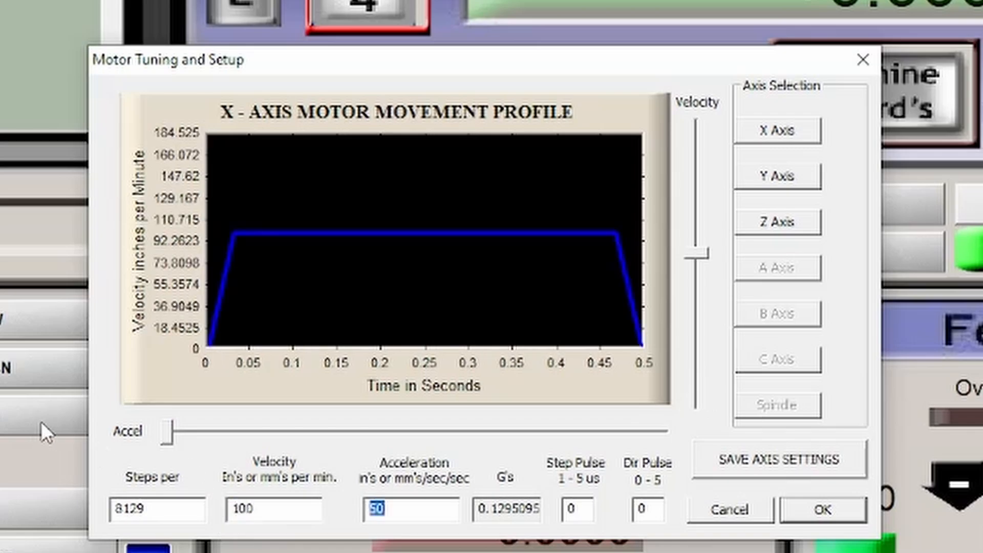
pyautogui.moveTo(568, 485)
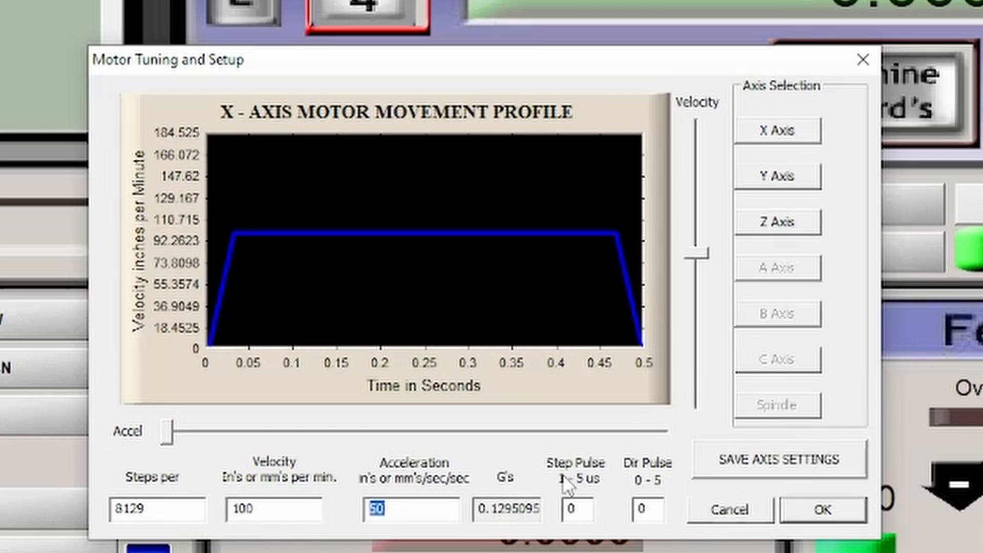
pyautogui.moveTo(566, 485)
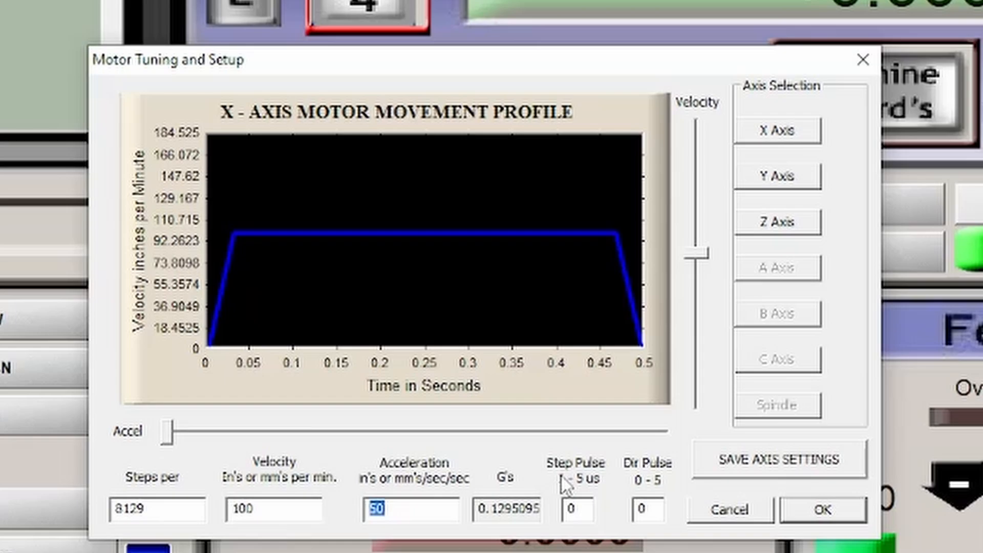
pyautogui.moveTo(561, 486)
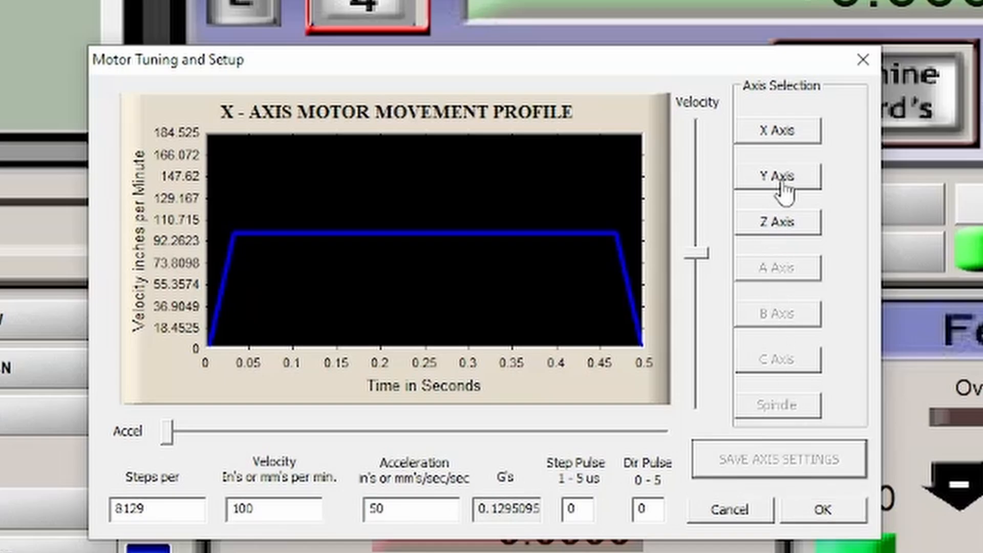
# Step: Set Y-axis velocity 100, check the Z-axis values, and close Motor Tuning with OK
pyautogui.click(777, 175)
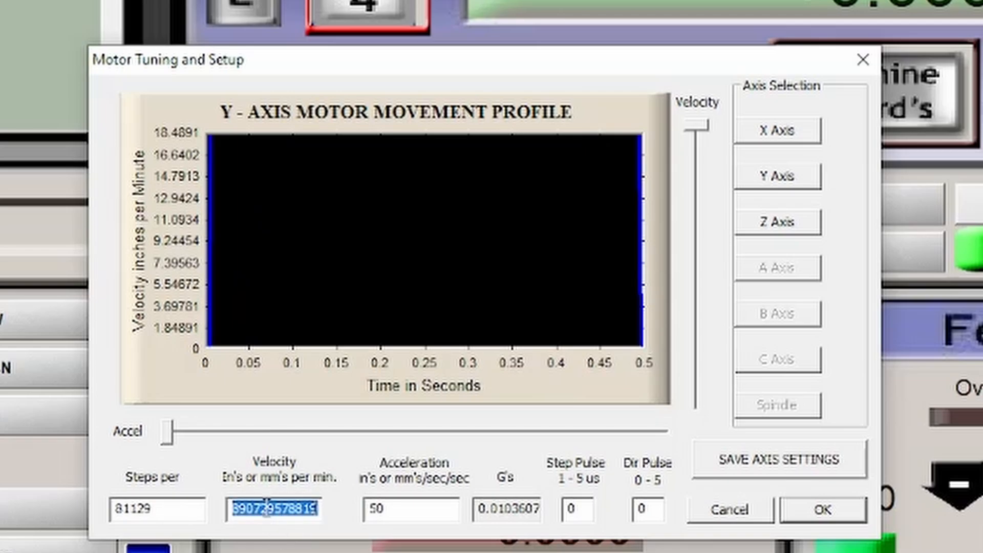
pyautogui.write('100')
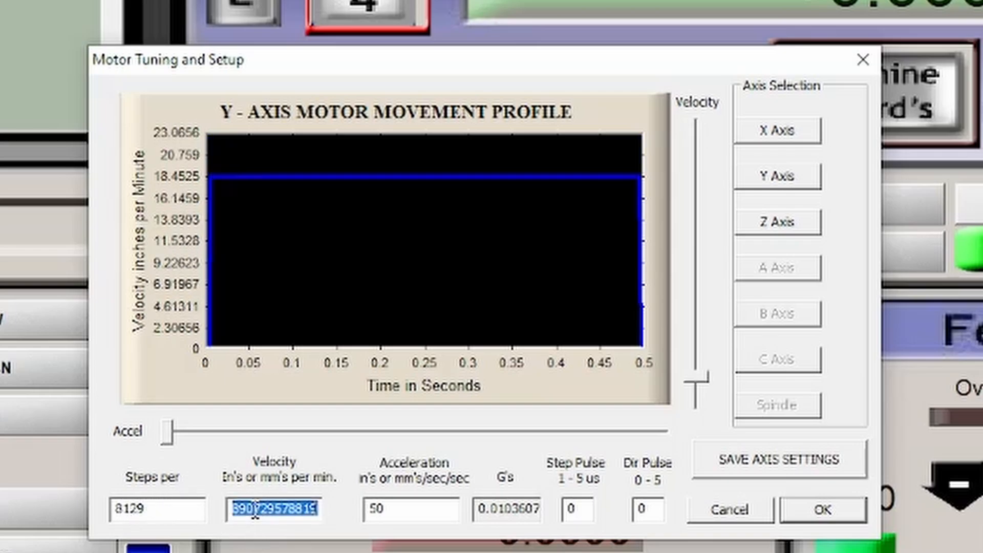
pyautogui.write('100')
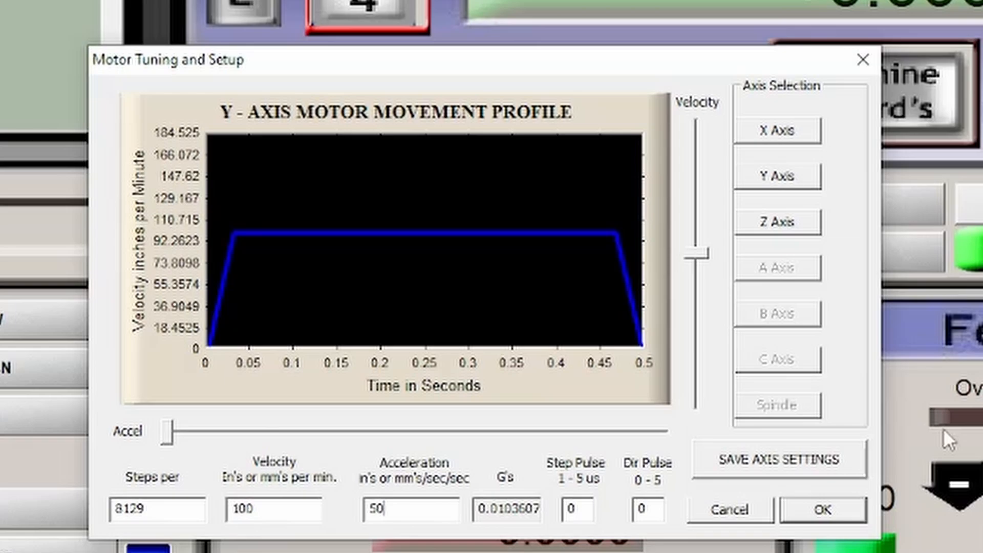
pyautogui.click(778, 222)
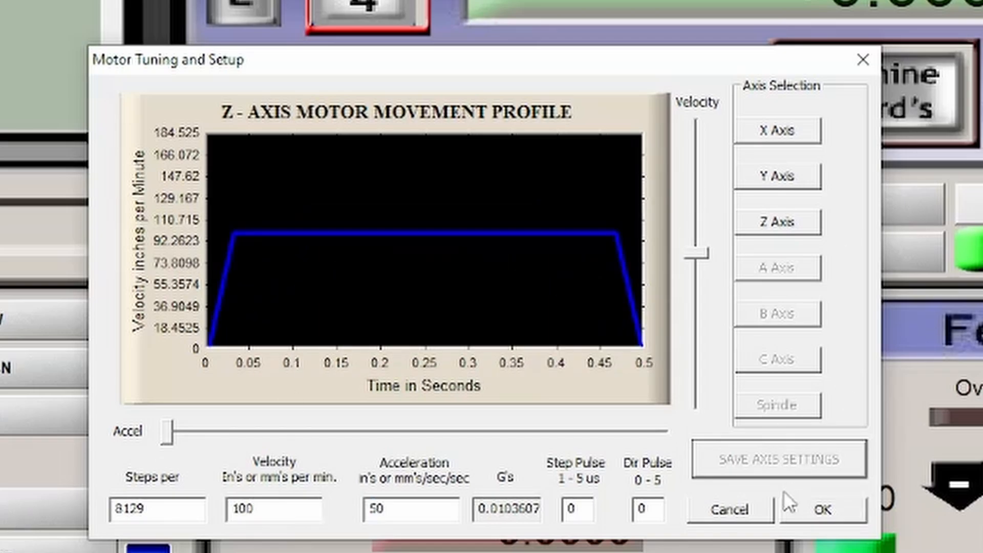
pyautogui.click(817, 509)
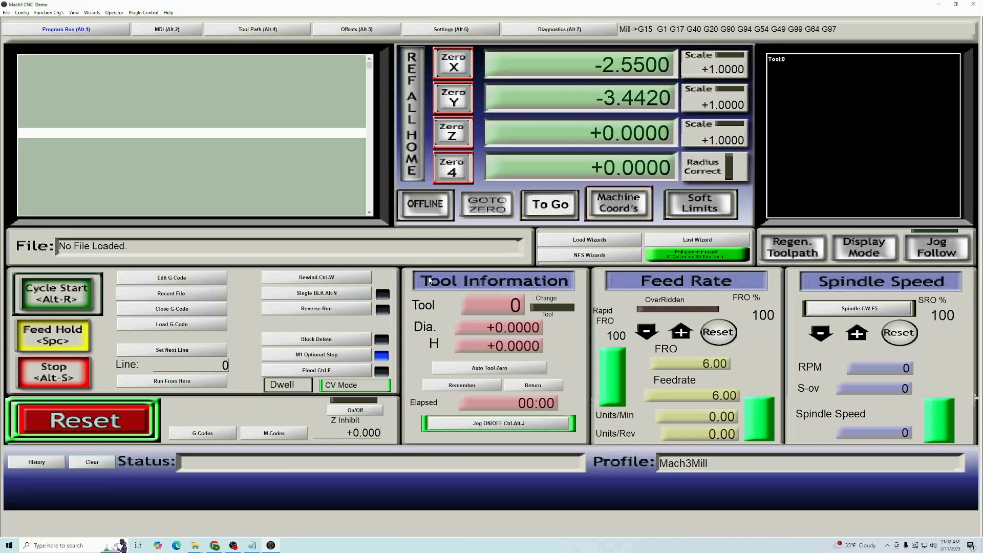
pyautogui.moveTo(401, 348)
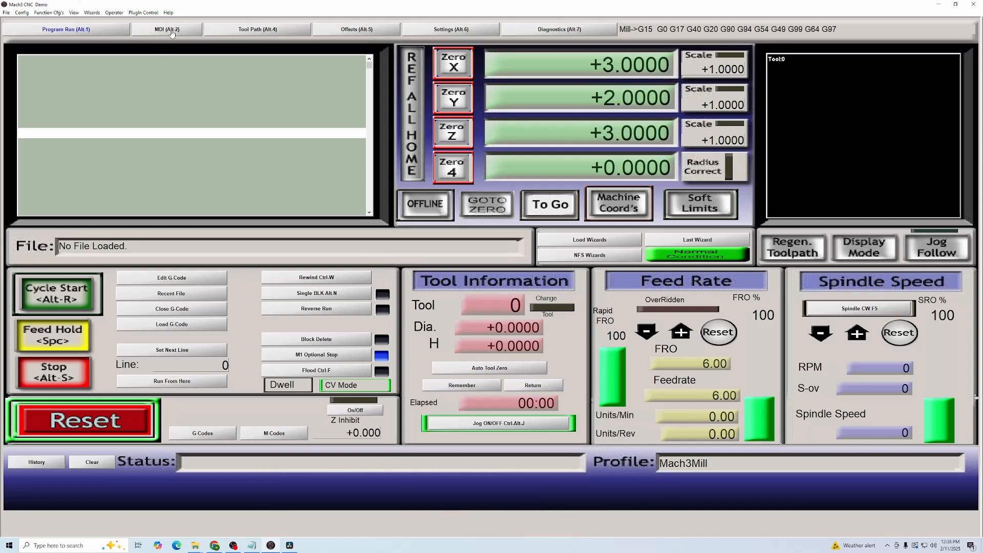
# Step: Switch to the MDI (Alt-2) screen after jogging to X 3, Y 2, Z 3
pyautogui.click(166, 29)
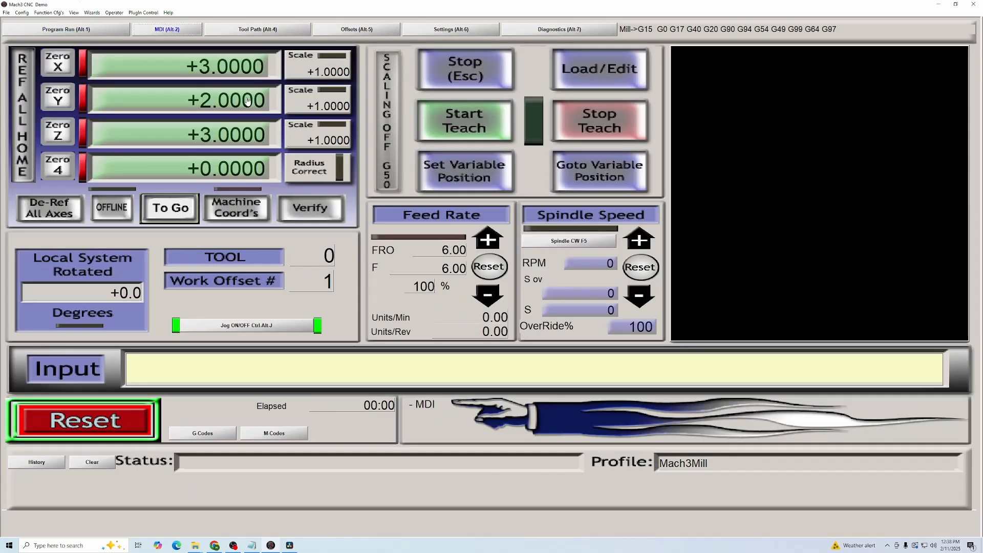
pyautogui.moveTo(85, 375)
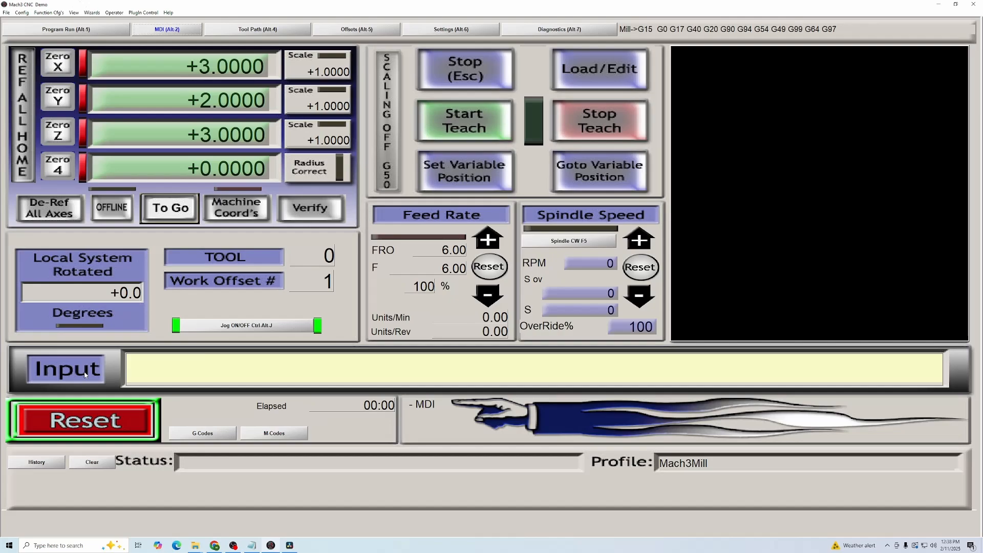